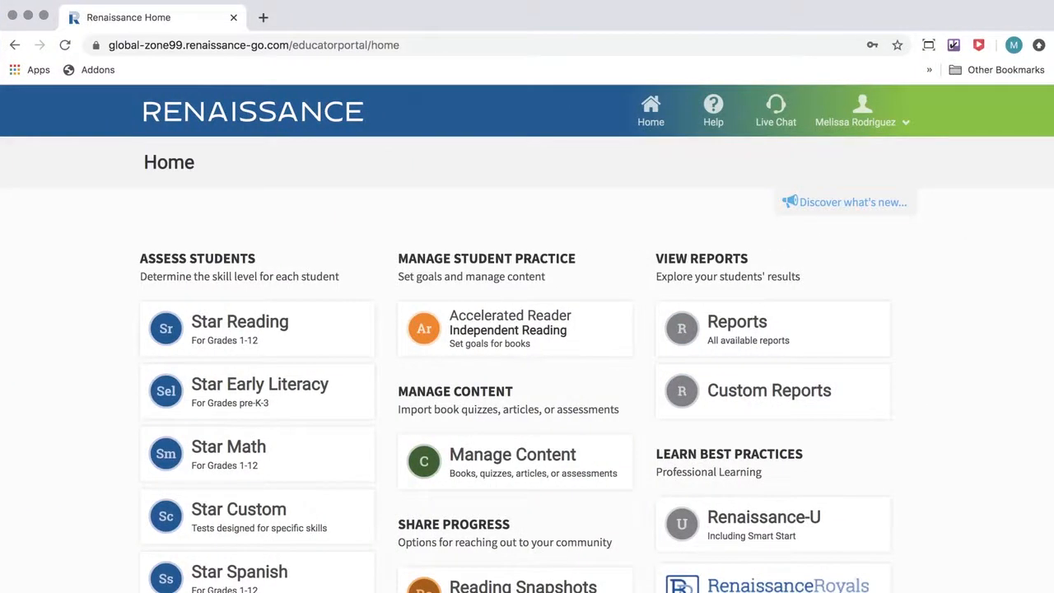
- Run the Star State Standards Mastery class report with Reading as the subject
left_click(737, 328)
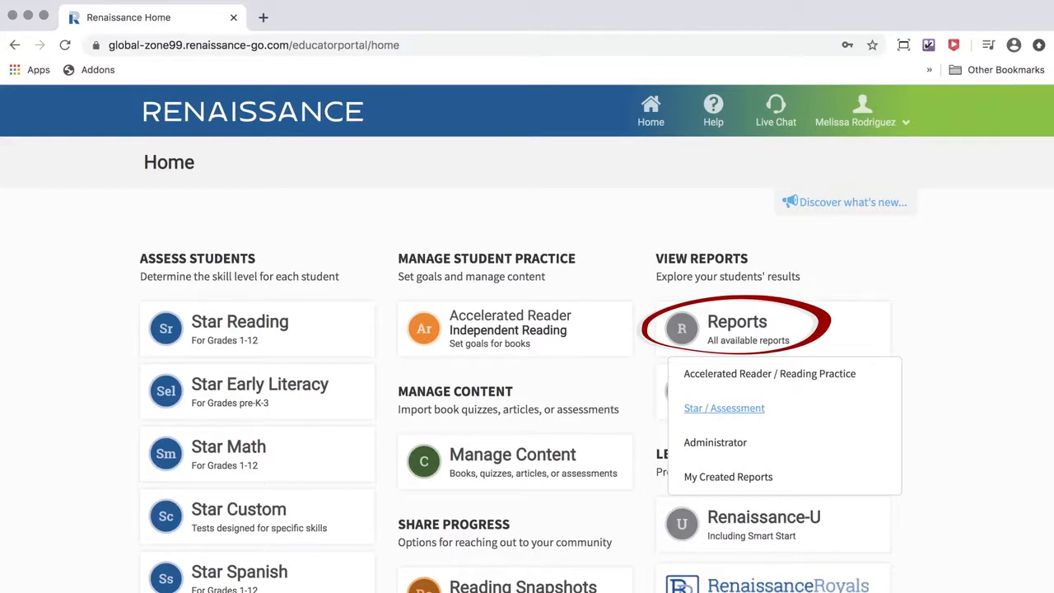
left_click(725, 408)
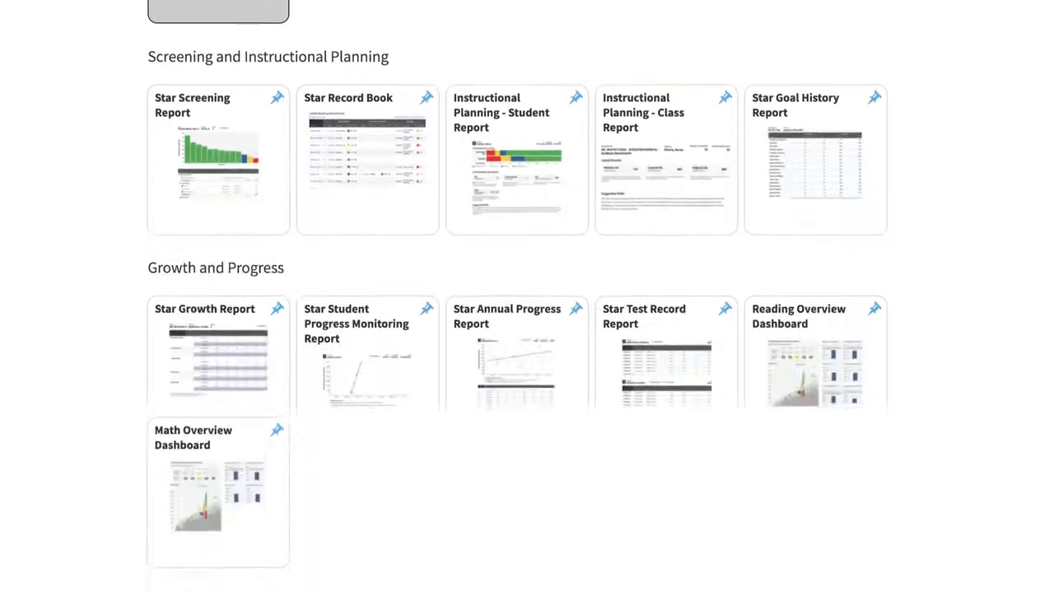
scroll("down", 3)
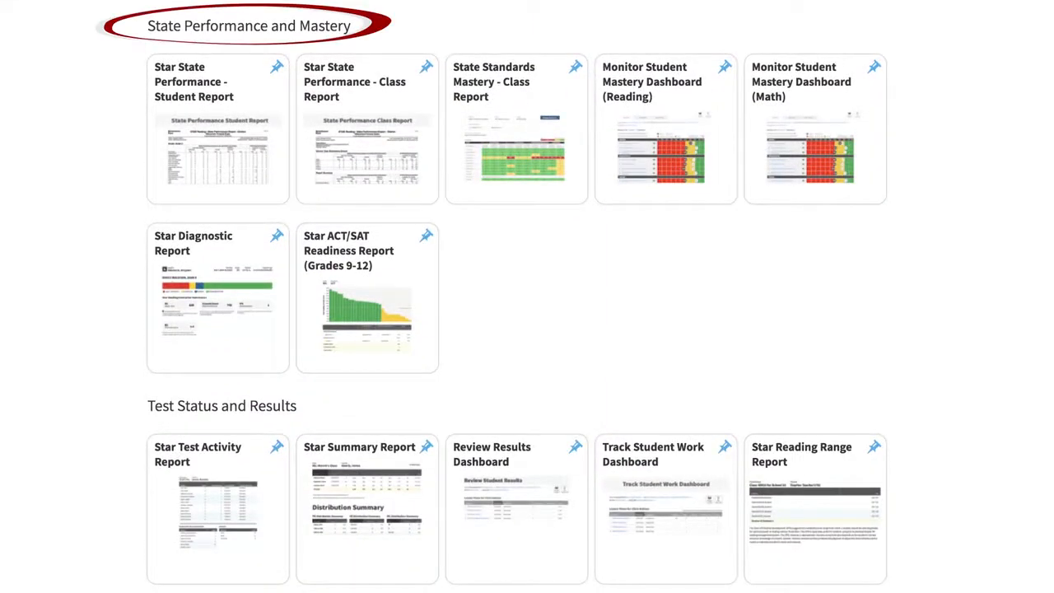
mouse_move(516, 145)
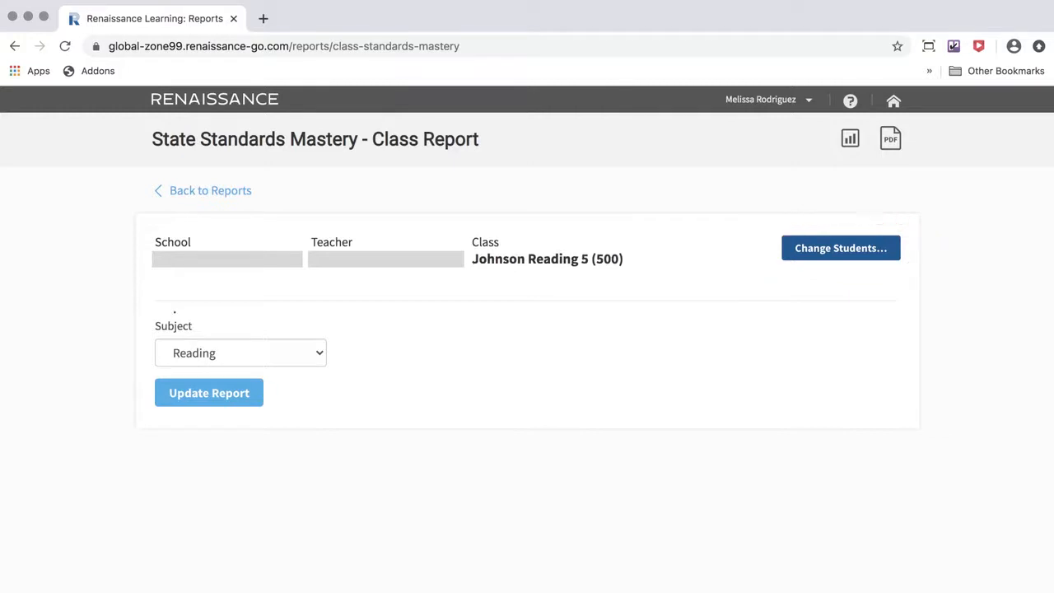
left_click(240, 353)
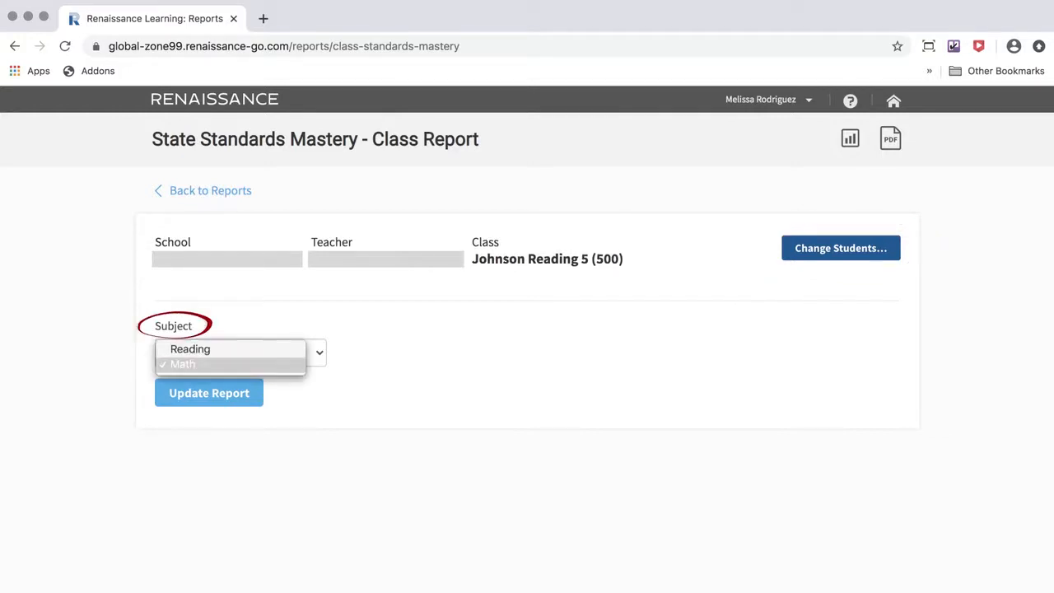
left_click(191, 348)
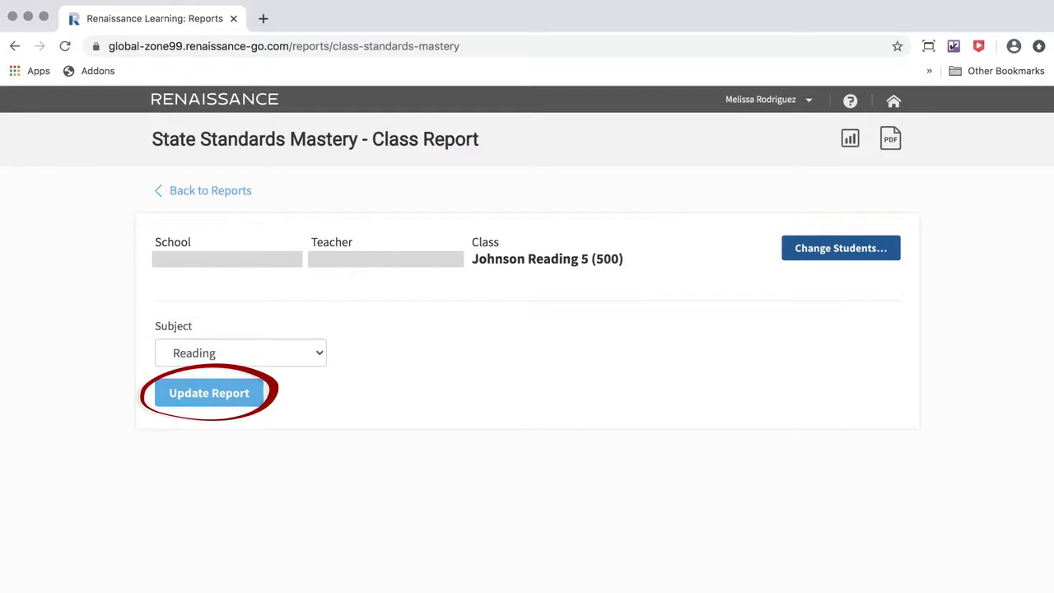
left_click(208, 393)
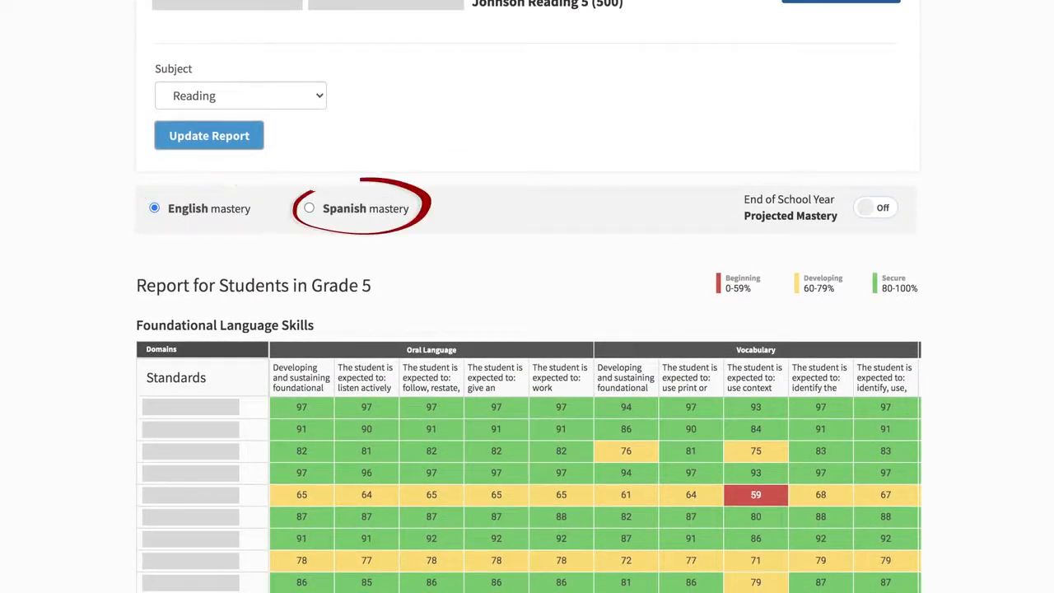
mouse_move(875, 207)
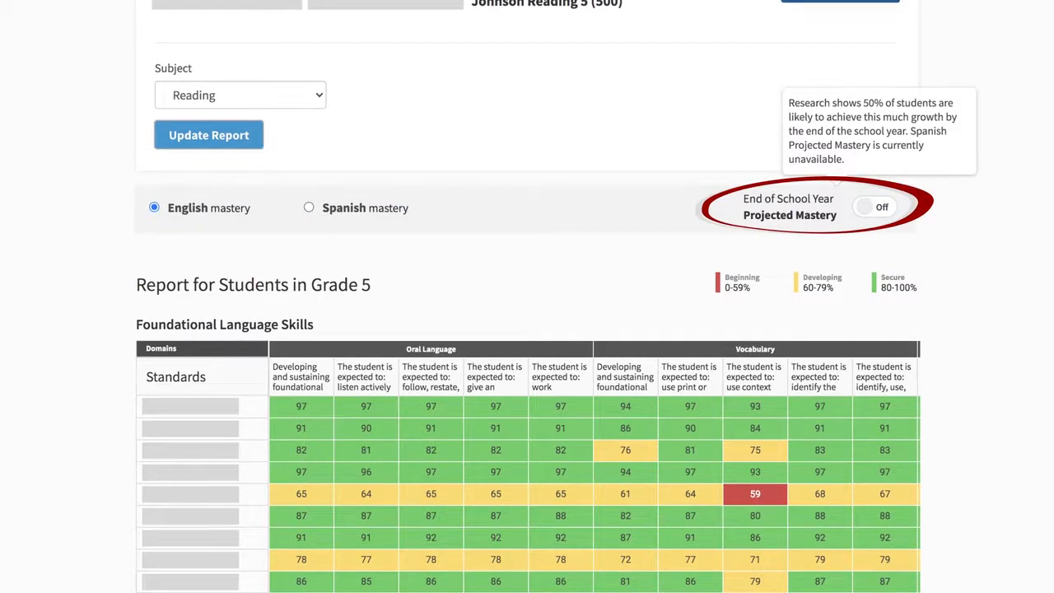
left_click(875, 207)
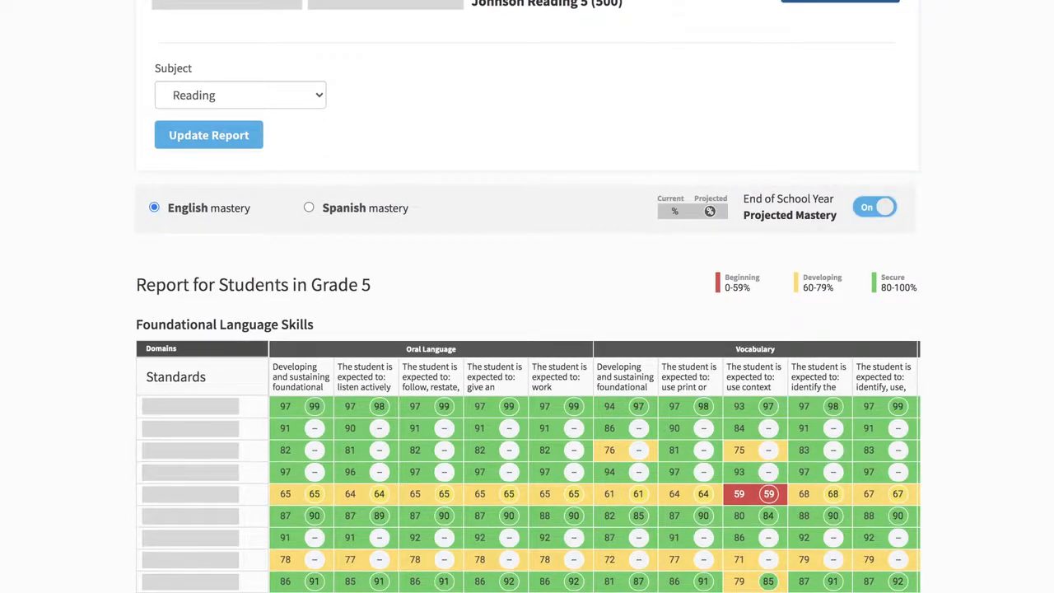
left_click(874, 207)
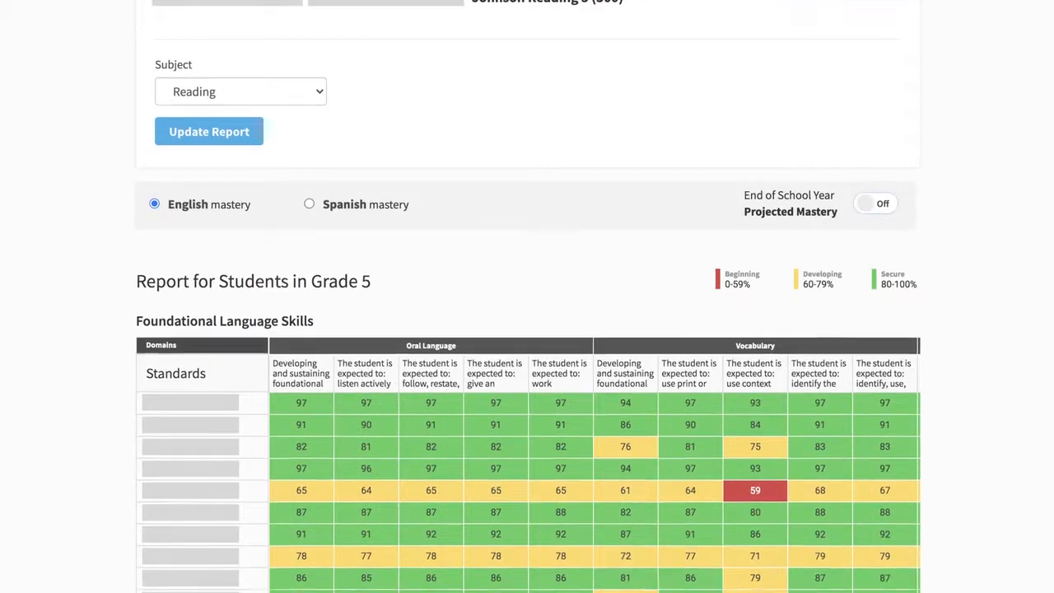
scroll("down", 3)
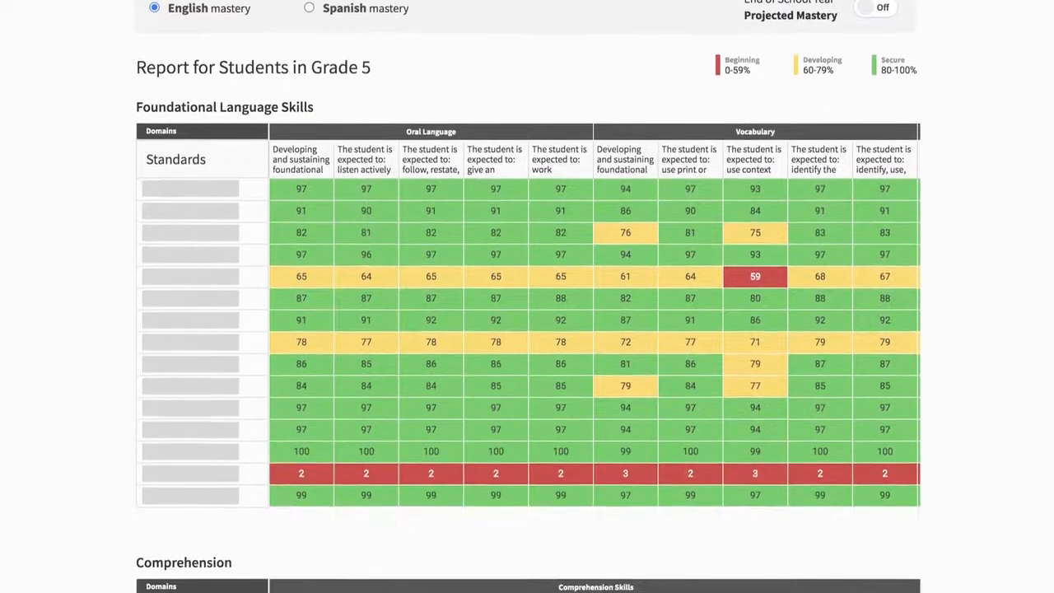
scroll("down", 3)
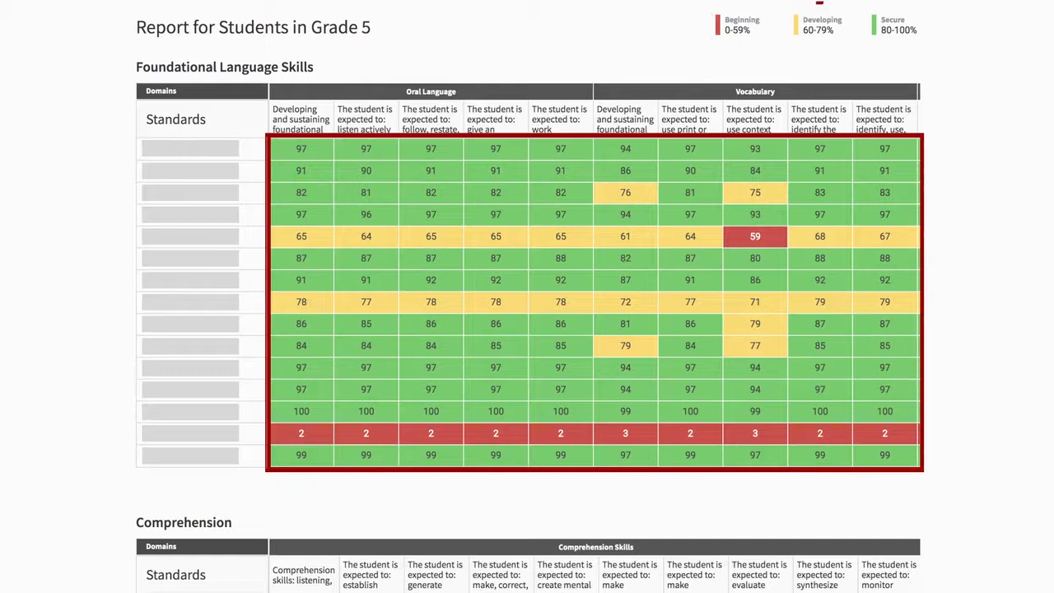
left_click(905, 27)
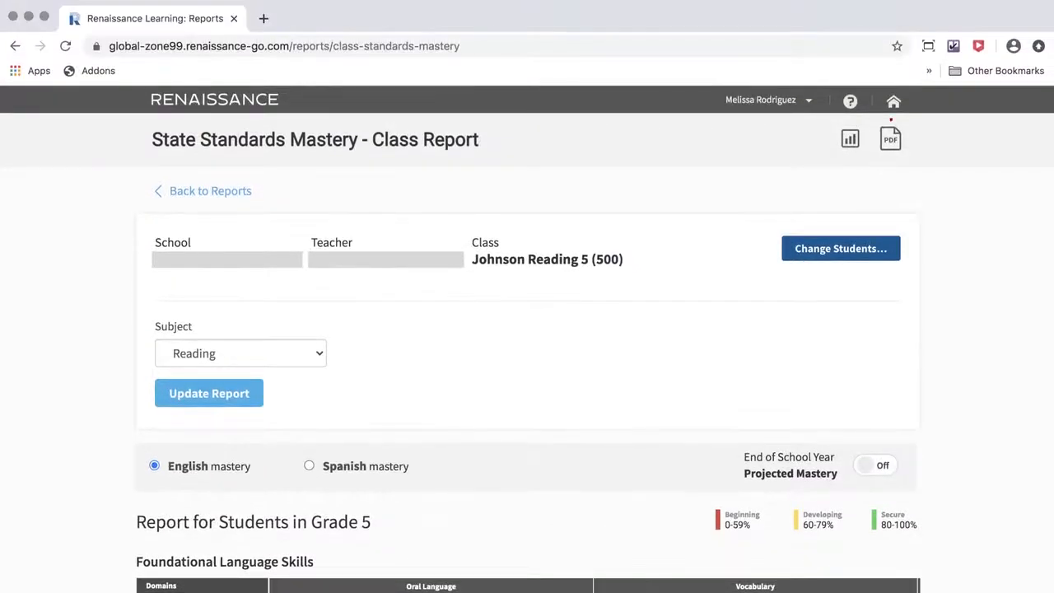
- Export the Grade 5 reading mastery report to PDF and open it
left_click(891, 138)
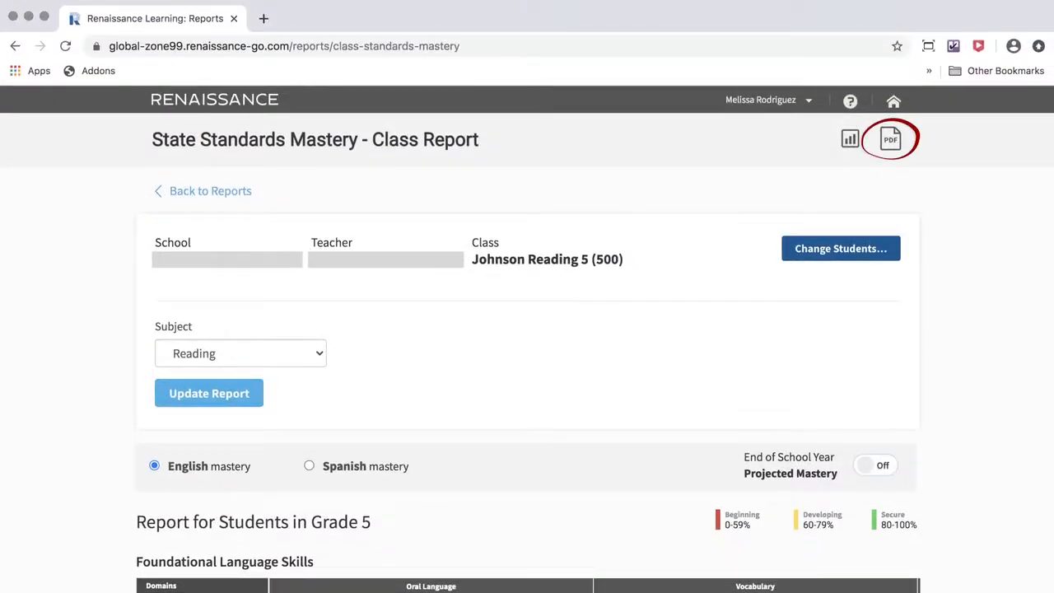
left_click(893, 139)
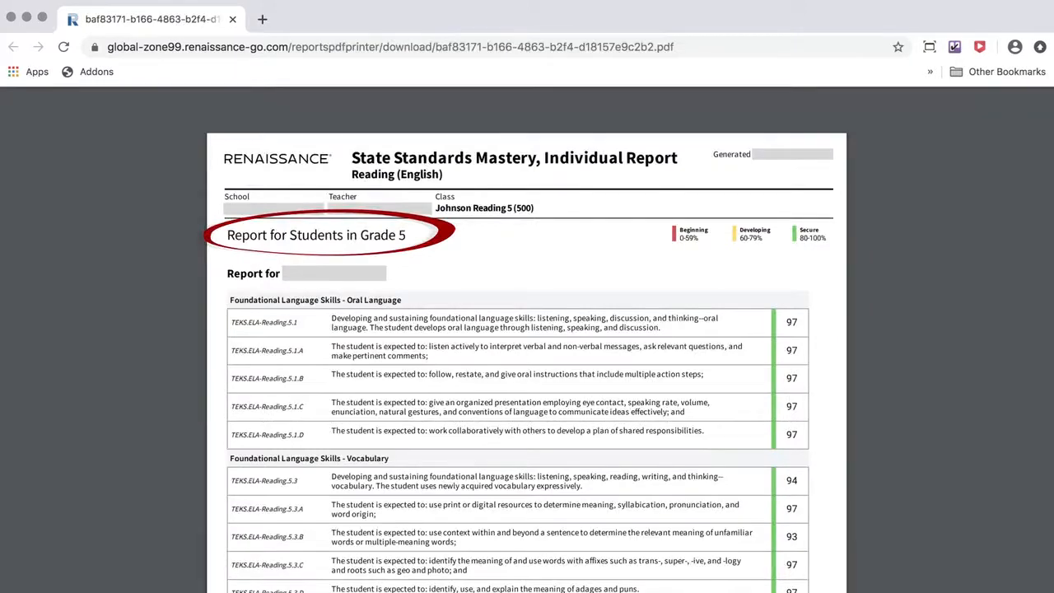